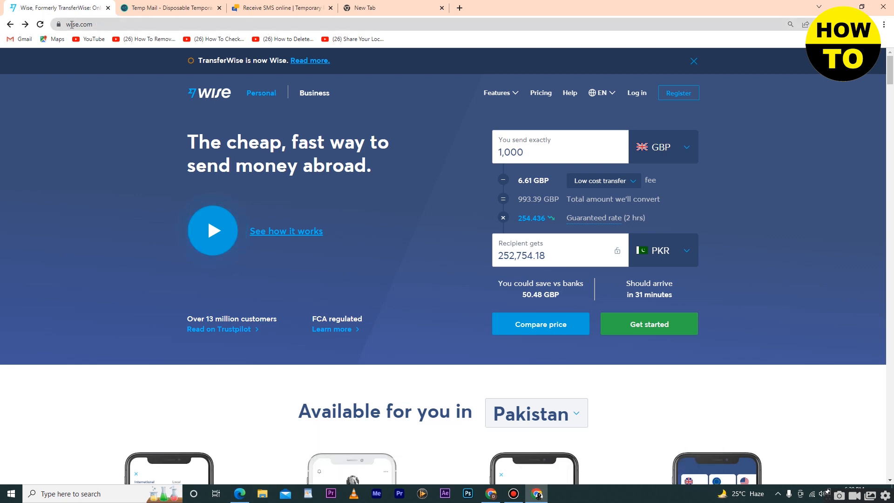
{"action": "mouse_move", "coordinate": [678, 93]}
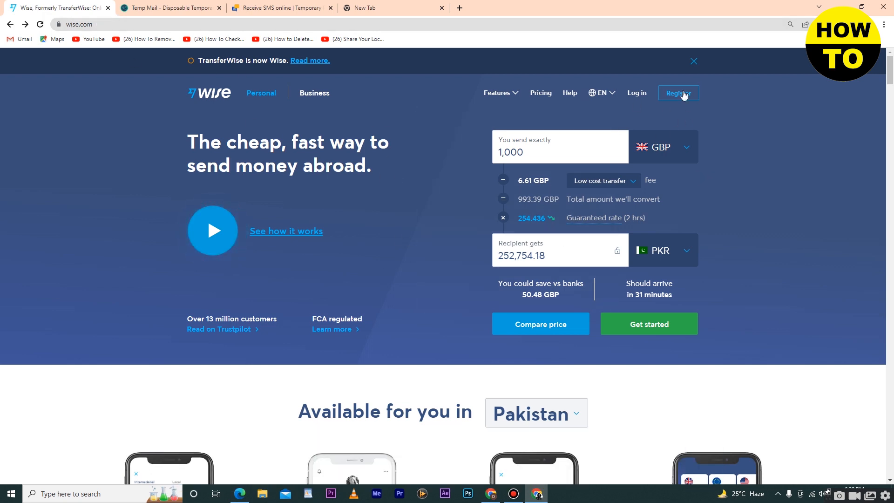
{"action": "left_click", "coordinate": [678, 93]}
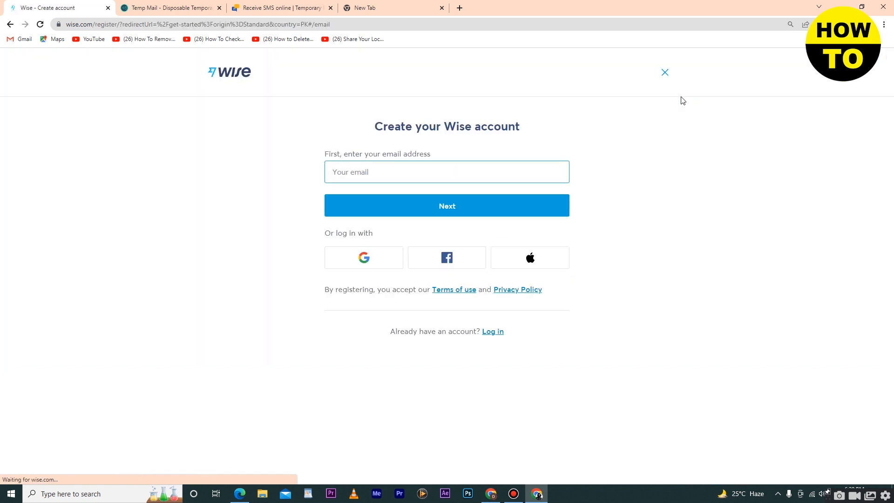
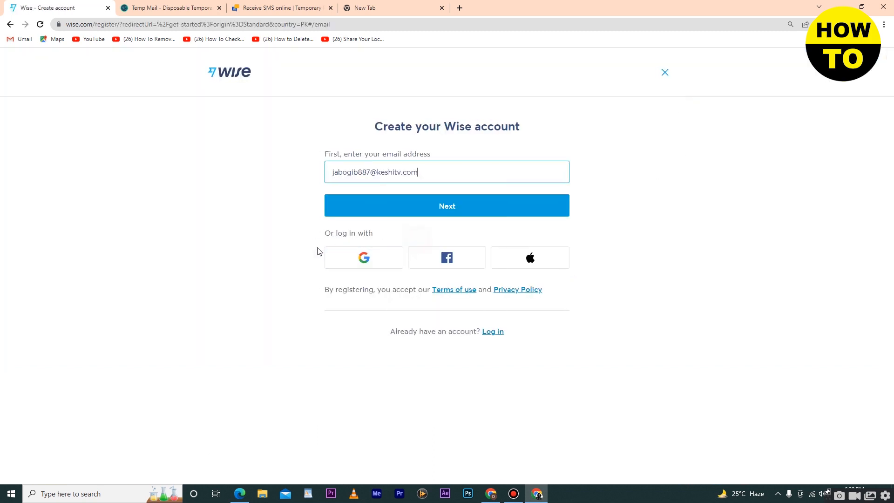
{"action": "mouse_move", "coordinate": [529, 257]}
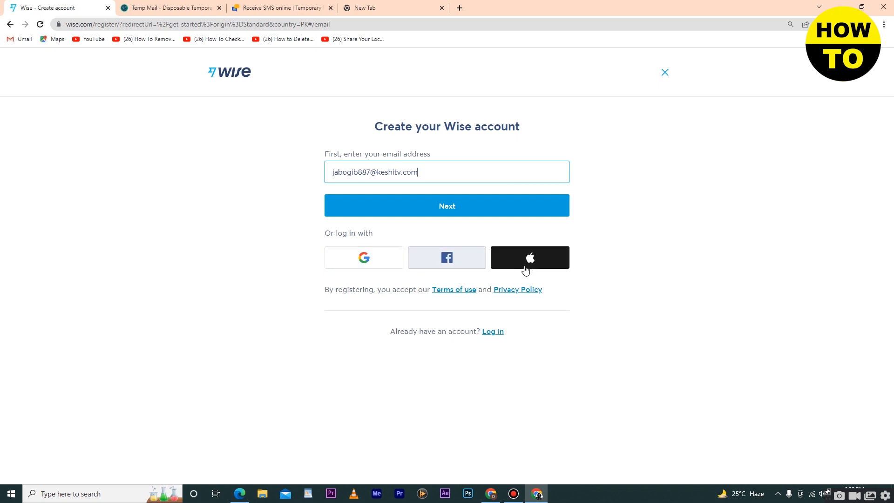
{"action": "left_click", "coordinate": [447, 205]}
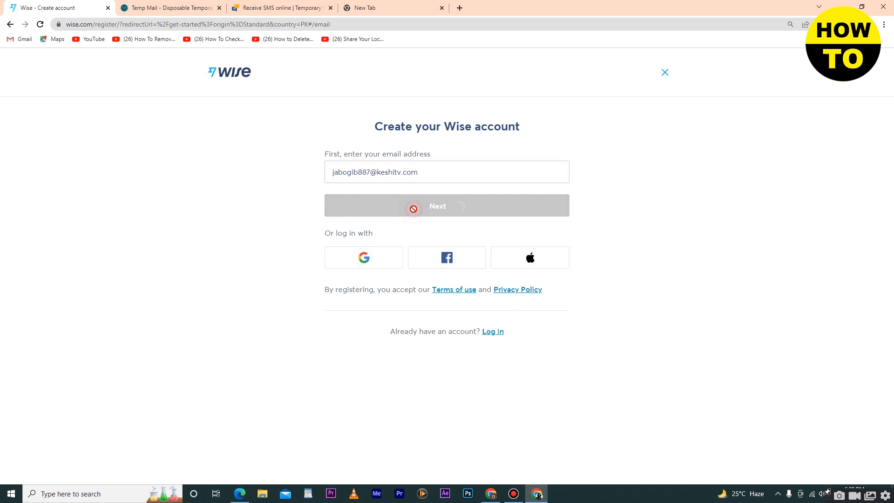
{"action": "left_click", "coordinate": [447, 206]}
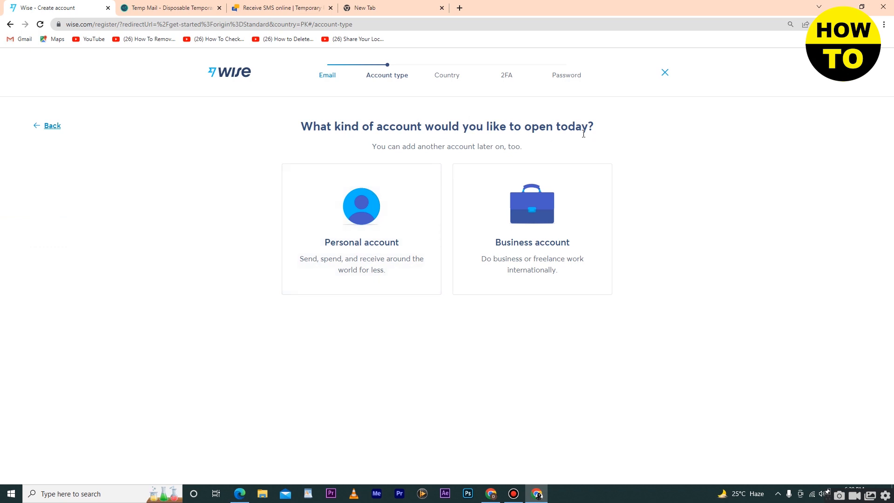
{"action": "mouse_move", "coordinate": [348, 249]}
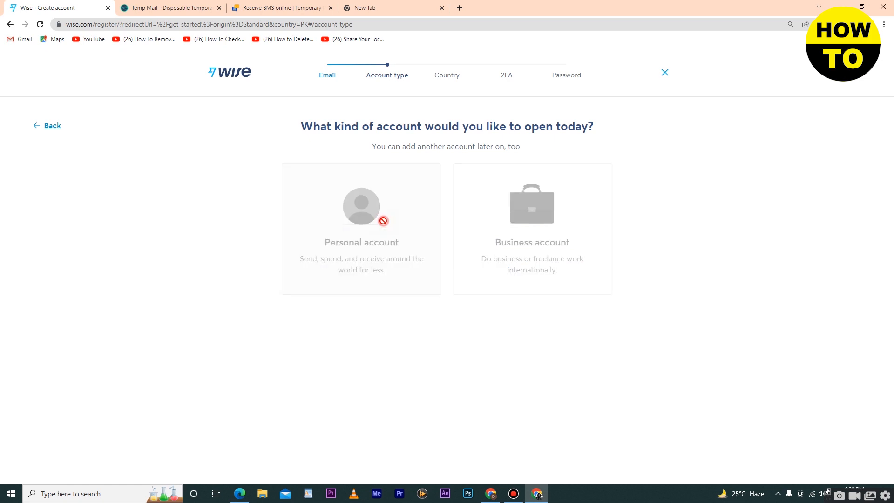
Choose a personal account, confirm Pakistan as residence, and enter phone digits 3222
{"action": "left_click", "coordinate": [361, 229]}
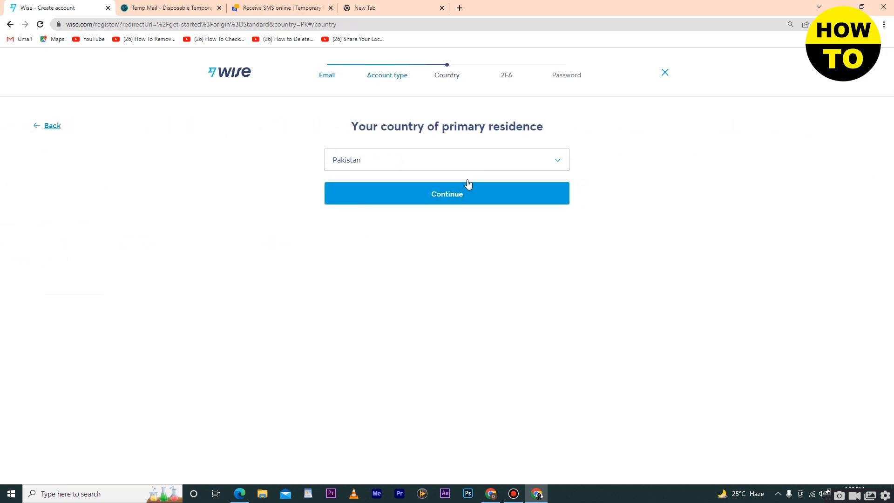
{"action": "left_click", "coordinate": [446, 193]}
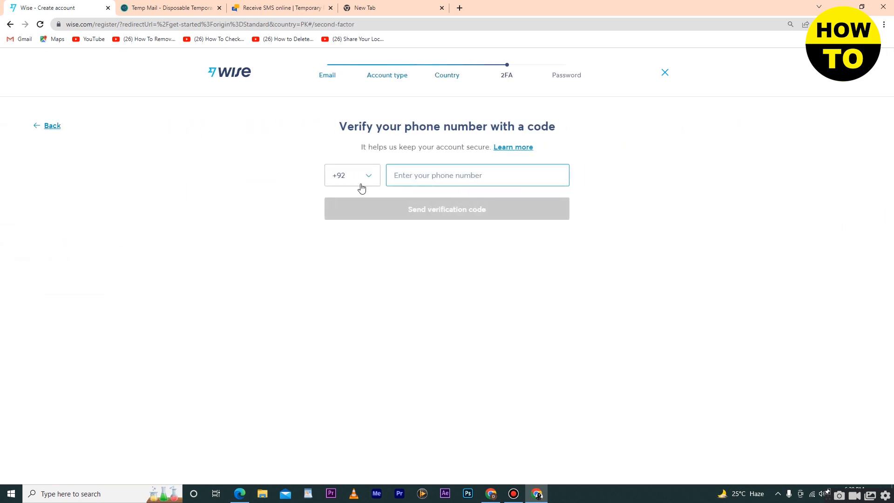
{"action": "type", "text": "3"}
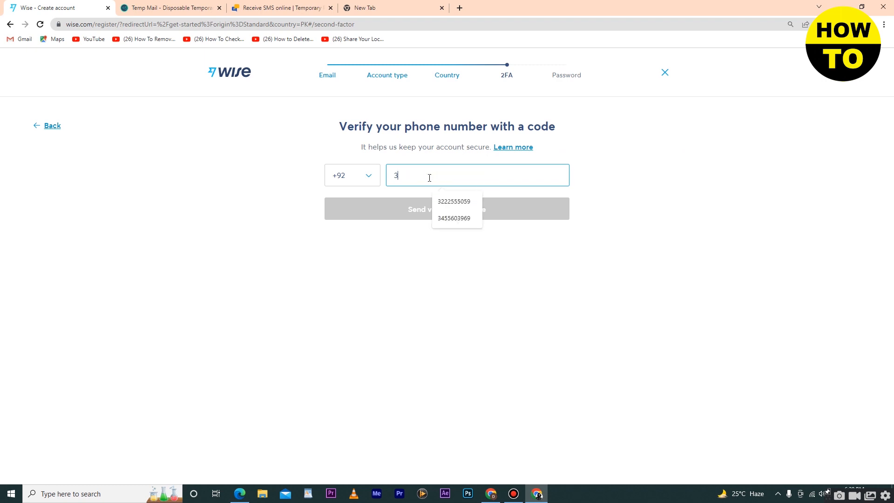
{"action": "type", "text": "222"}
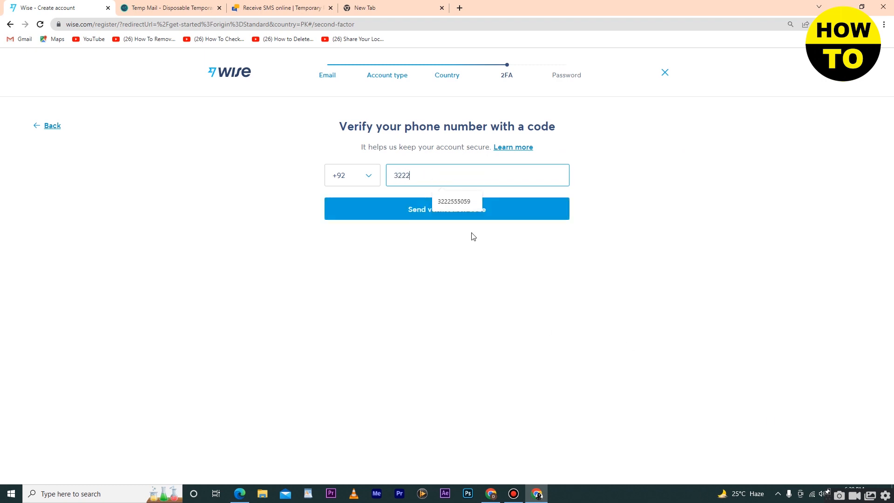
Send a verification code to the phone and type the six-digit code received
{"action": "left_click", "coordinate": [447, 209]}
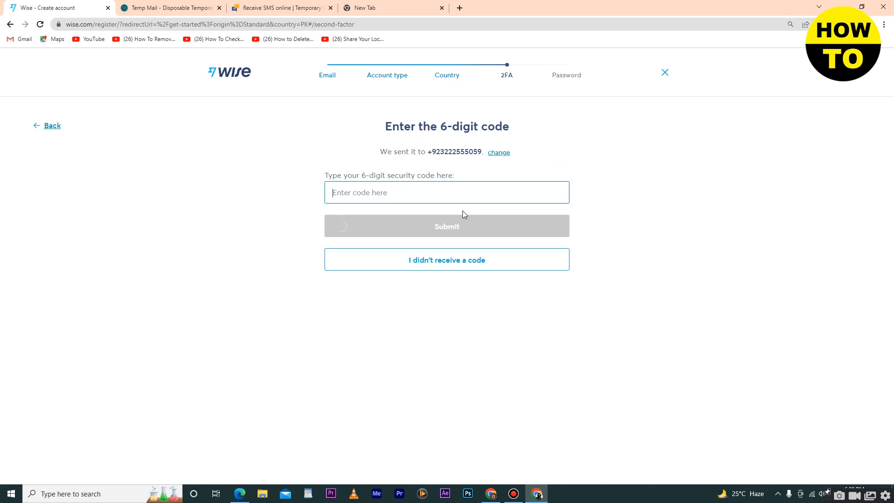
{"action": "left_click", "coordinate": [447, 192]}
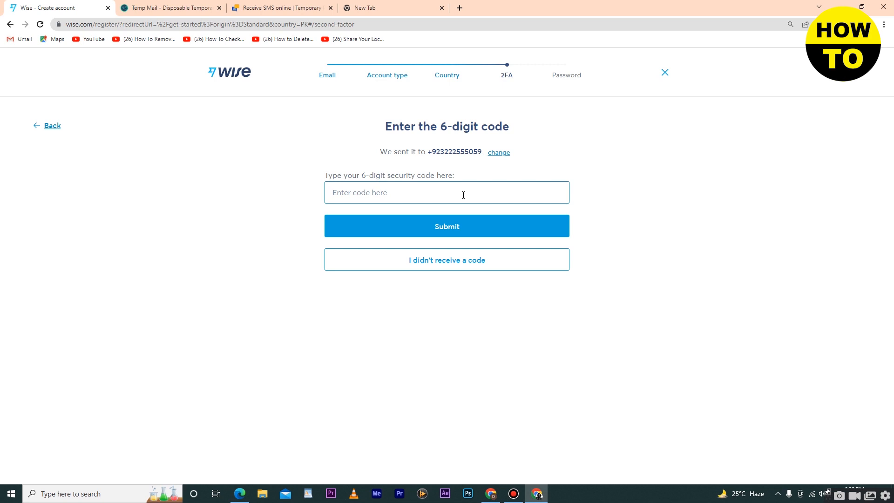
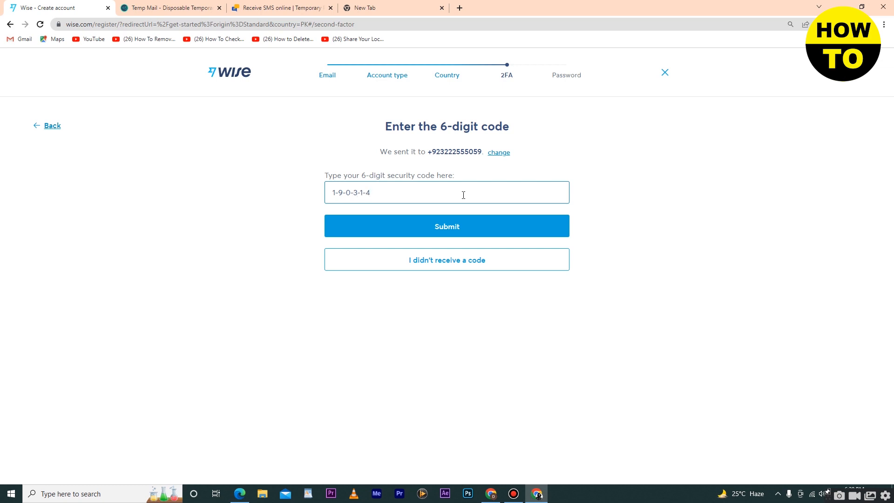
Submit the verification code, then create and submit the account password
{"action": "left_click", "coordinate": [447, 226]}
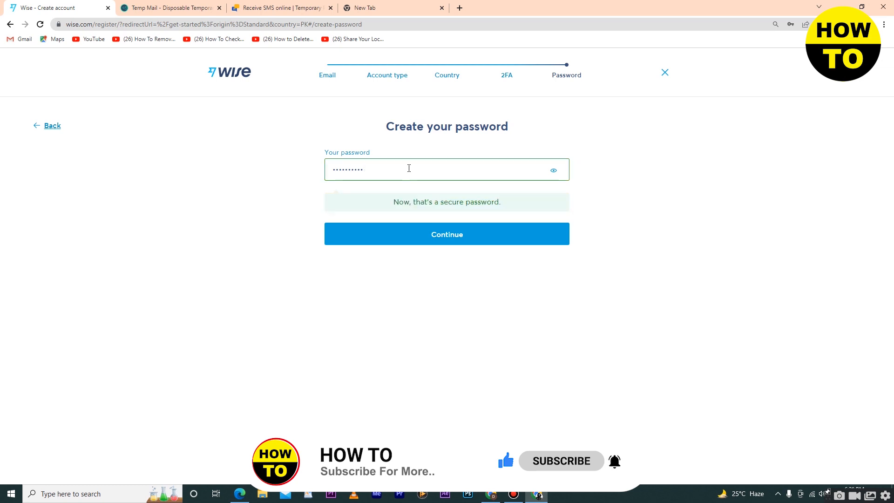
{"action": "type", "text": "••"}
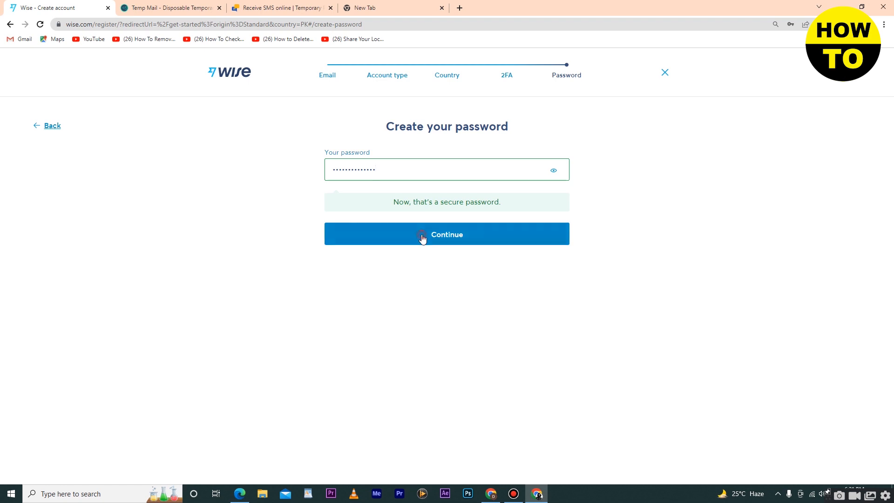
{"action": "left_click", "coordinate": [446, 235]}
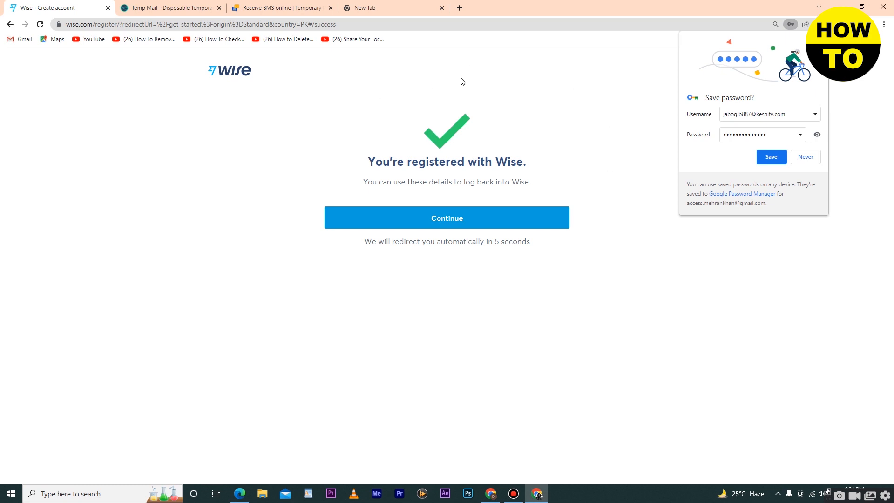
Continue past the You're registered with Wise confirmation page
{"action": "left_click", "coordinate": [447, 218]}
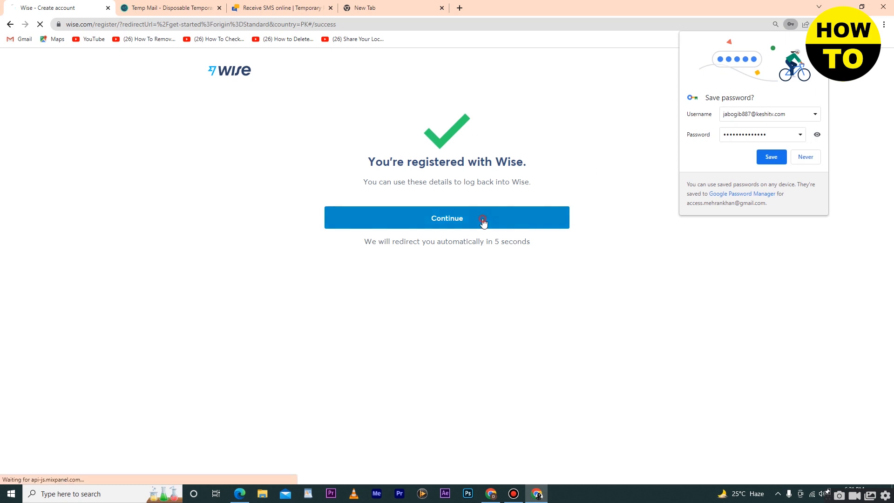
{"action": "left_click", "coordinate": [446, 218]}
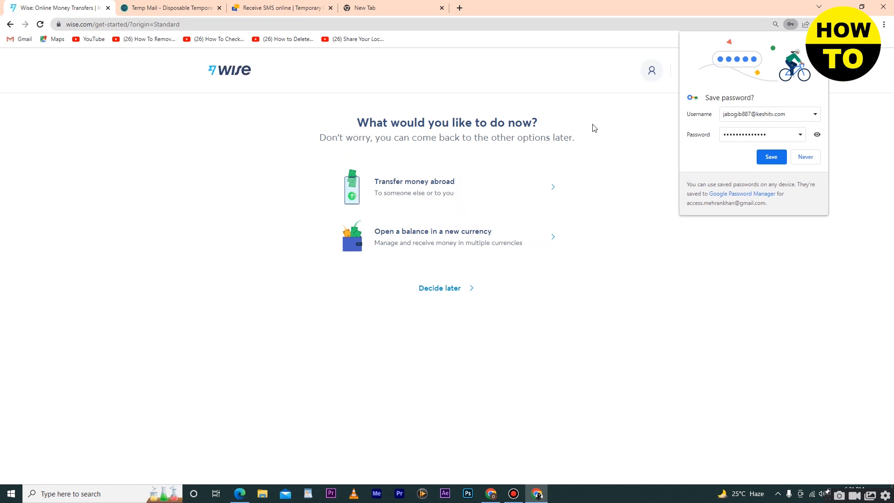
{"action": "mouse_move", "coordinate": [464, 191]}
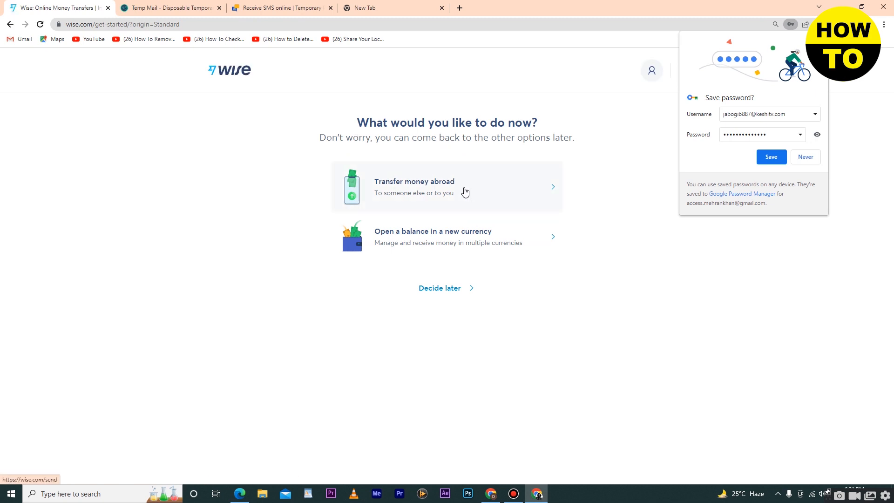
{"action": "mouse_move", "coordinate": [511, 252]}
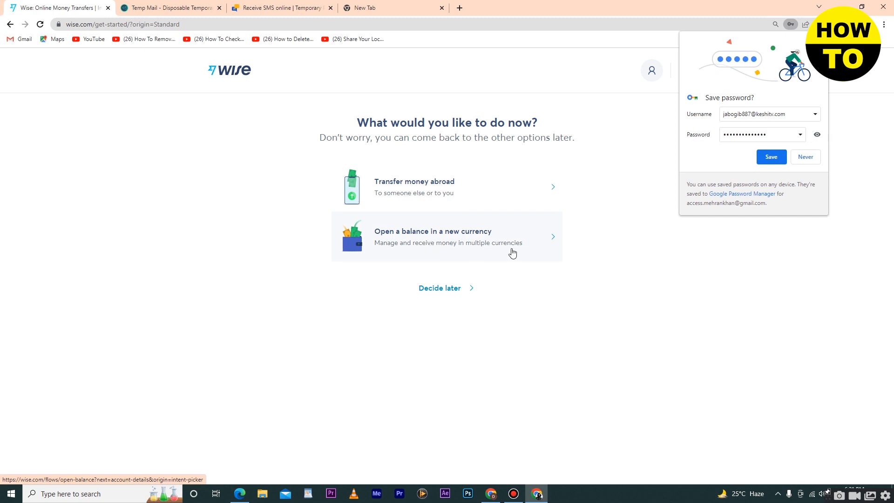
{"action": "mouse_move", "coordinate": [444, 292]}
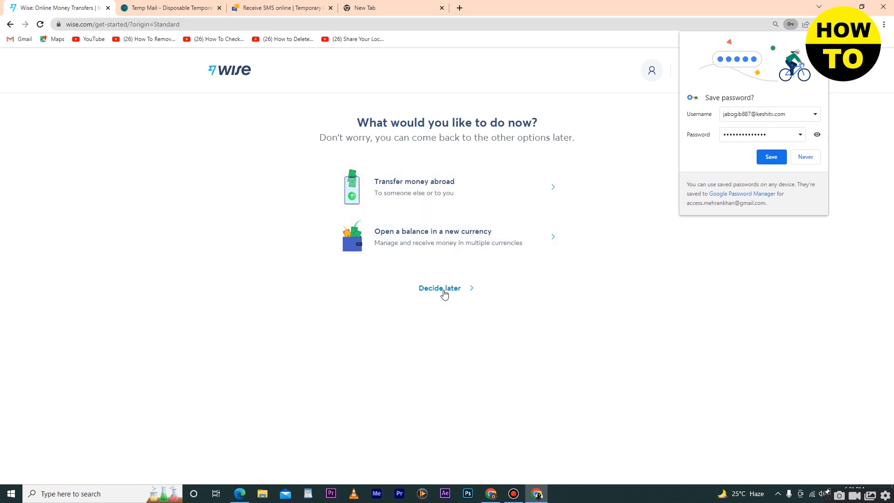
Choose Decide later to skip picking a first task
{"action": "left_click", "coordinate": [444, 288]}
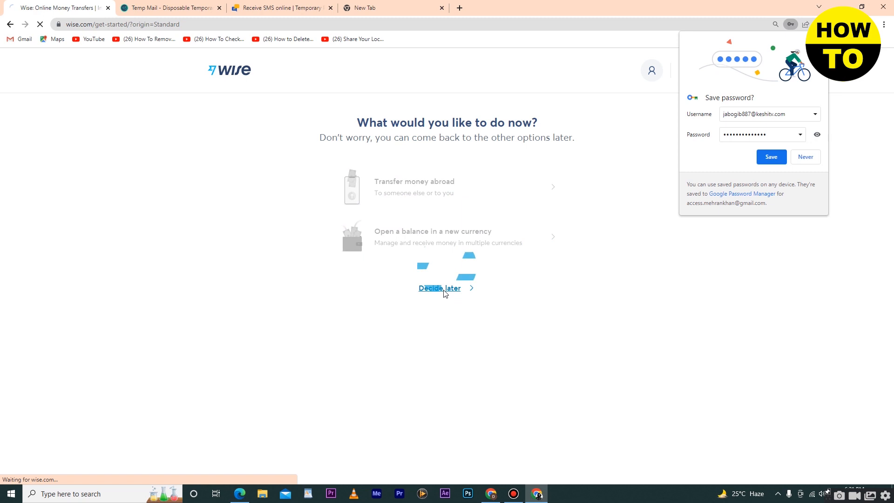
{"action": "left_click", "coordinate": [439, 287]}
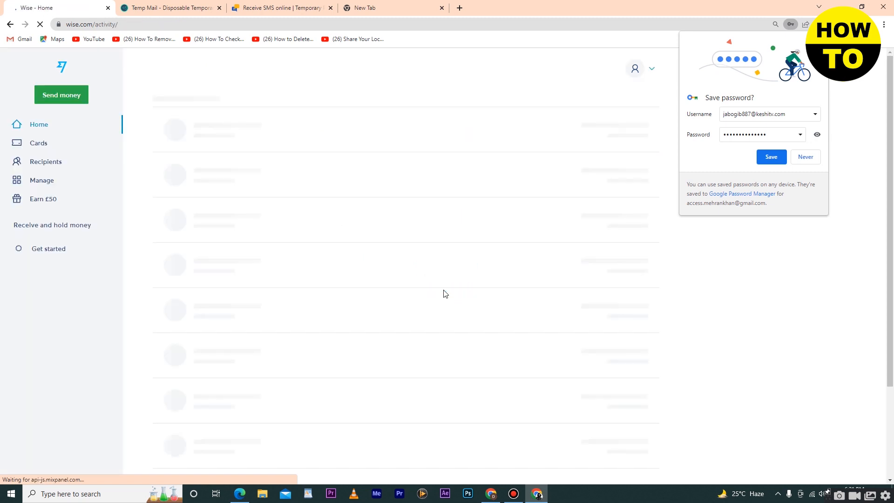